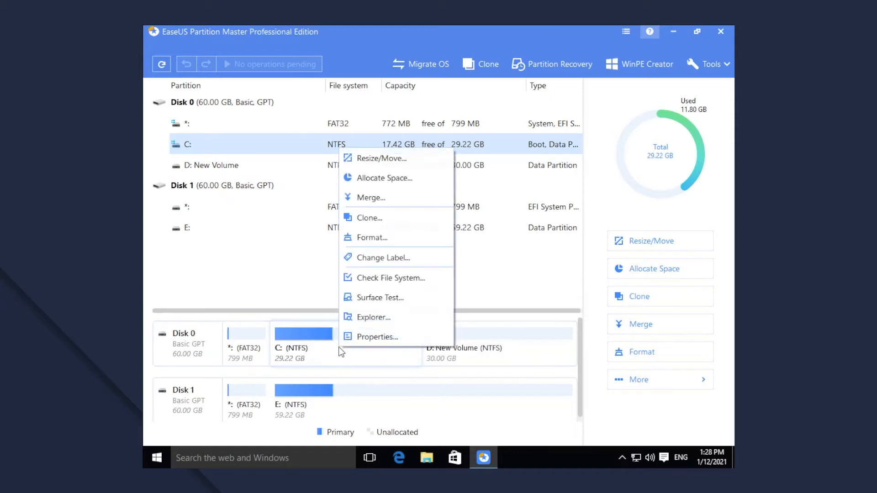
- Bring up the Resize/Move settings for the 29.22 GB C: partition
left_click(381, 158)
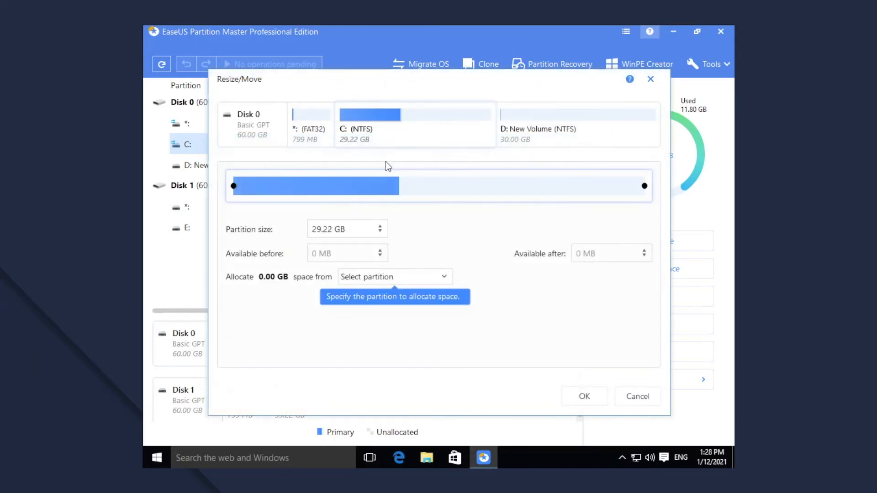
mouse_move(507, 138)
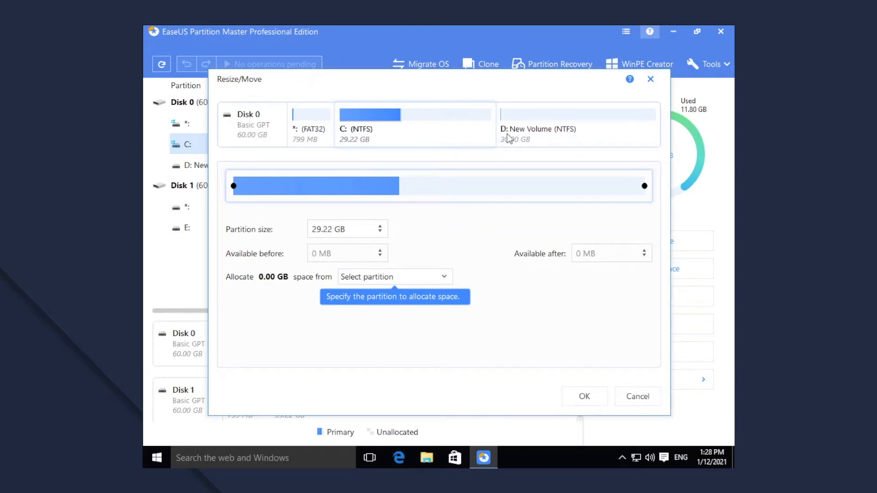
mouse_move(253, 263)
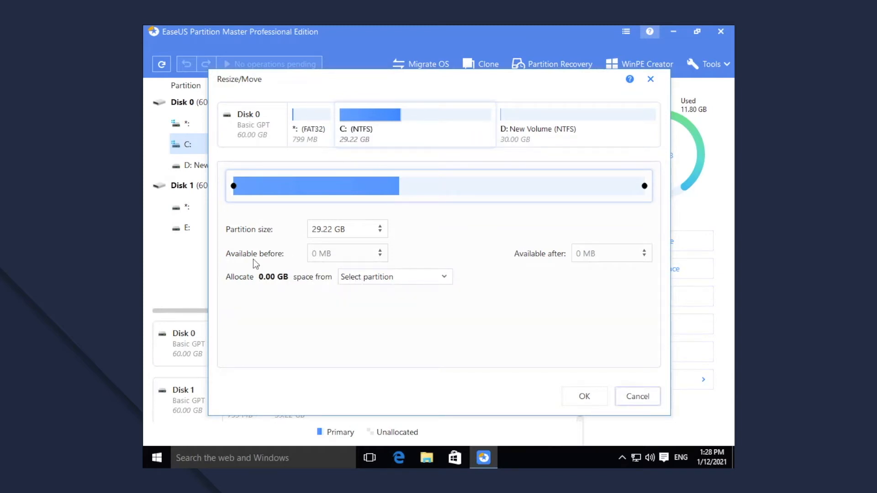
mouse_move(224, 283)
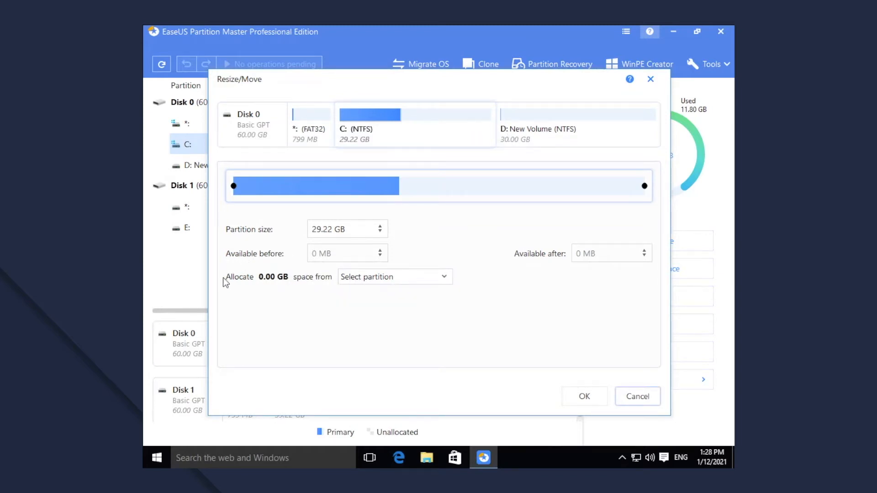
- Take 9.24 GB from D: so C: grows to 38.46 GB and D: shrinks to 20.76 GB, then confirm
left_click(394, 276)
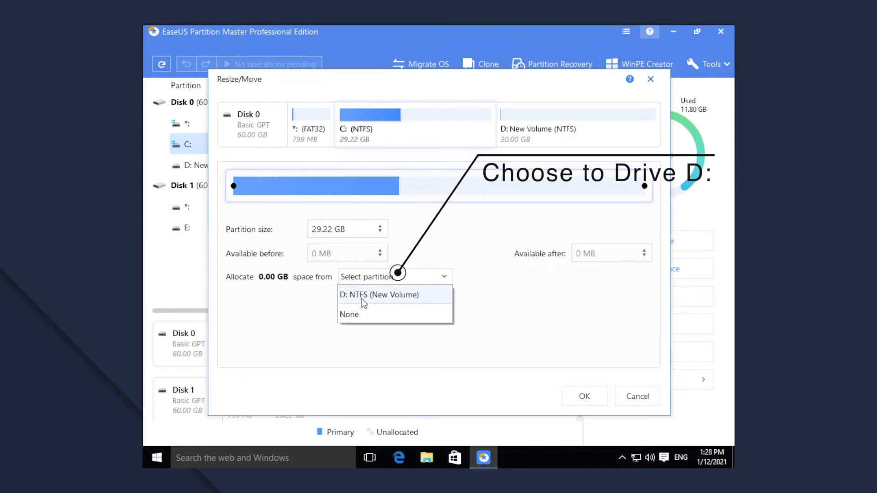
left_click(379, 295)
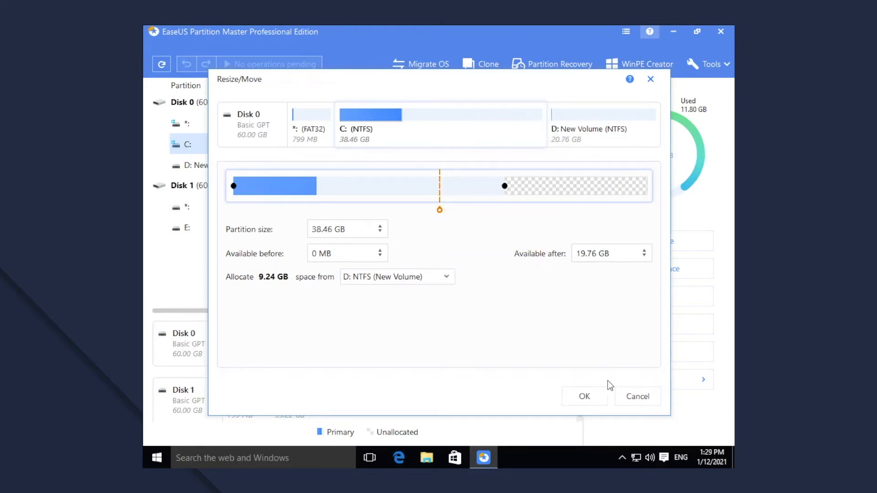
left_click(584, 395)
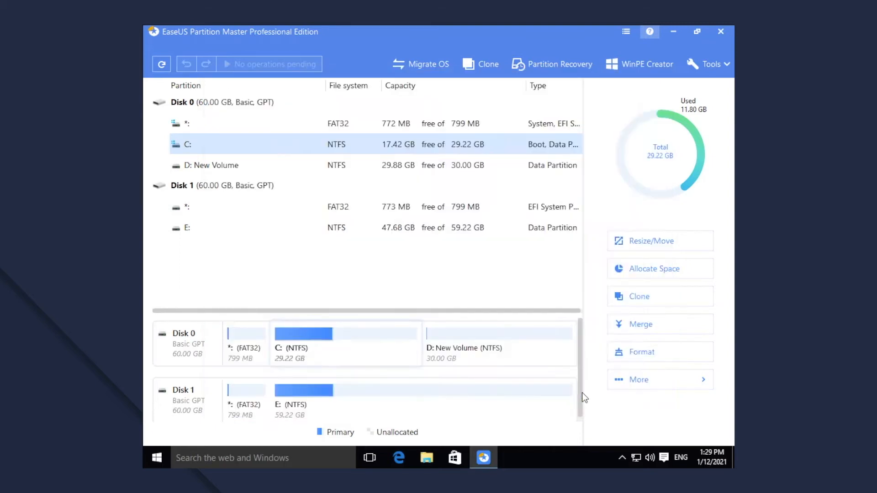
mouse_move(411, 302)
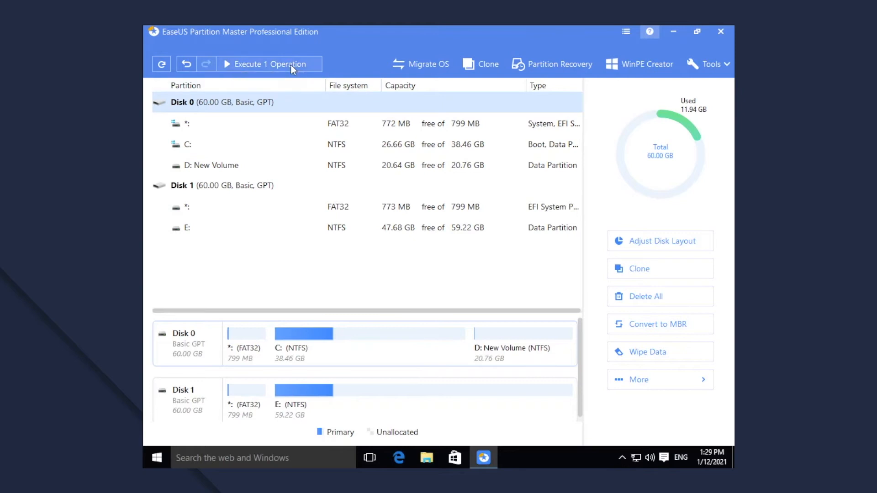
- Review the queued Smart Resize of D: then C: on disk 0 and apply it
left_click(268, 64)
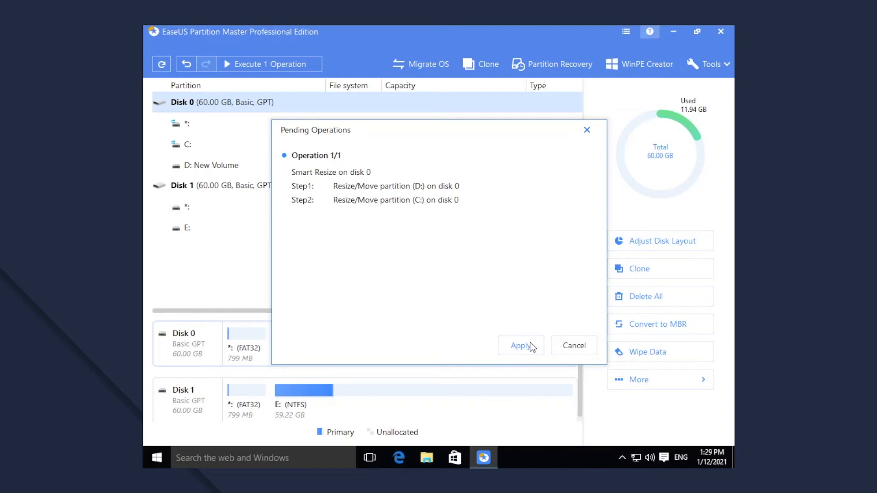
left_click(520, 346)
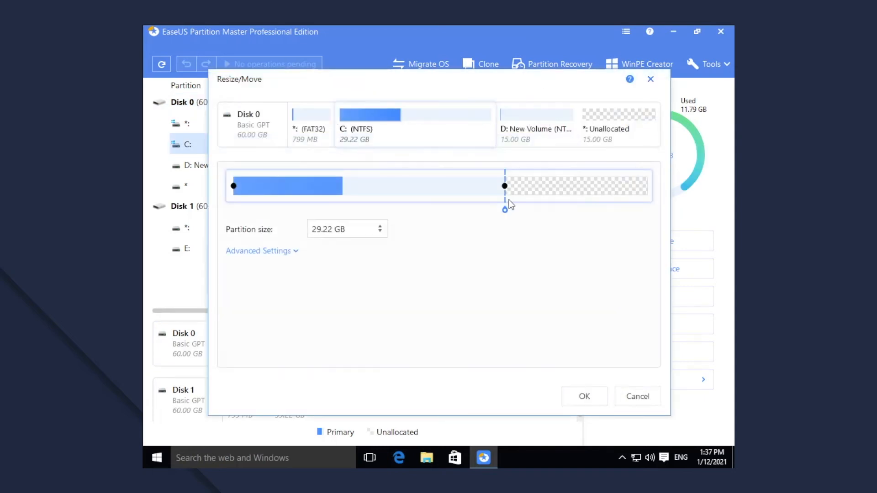
mouse_move(526, 192)
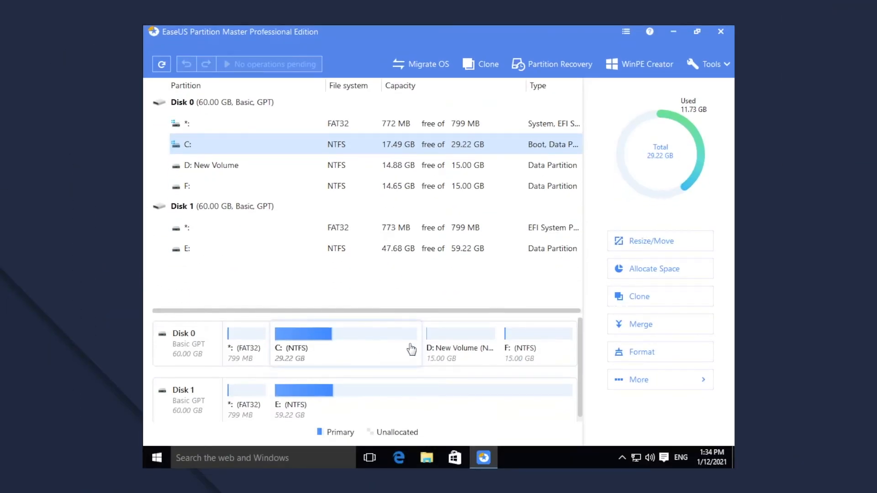
- Select C: to enlarge it to 37.29 GB with space from F:, shrinking F: to 6.93 GB
scroll("down", 3)
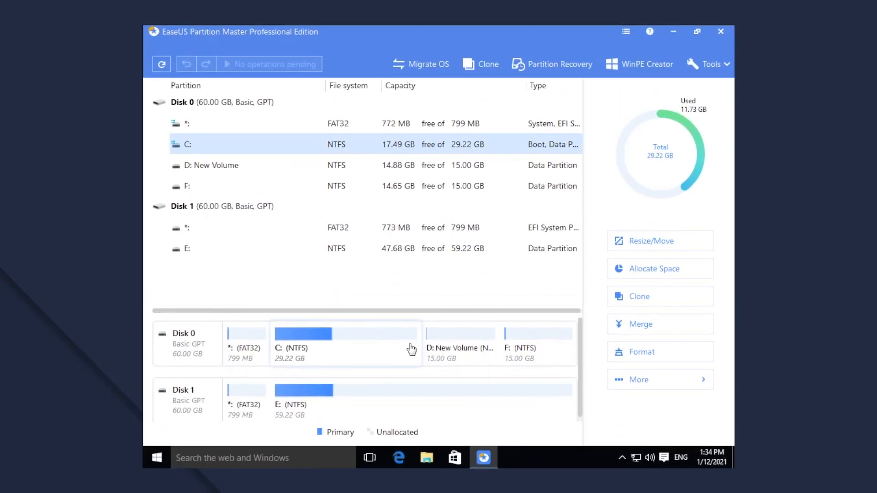
mouse_move(403, 355)
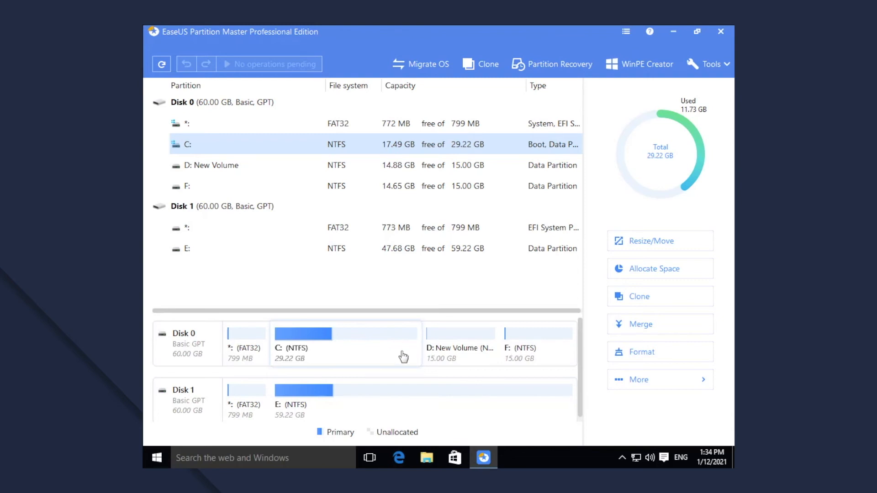
mouse_move(368, 352)
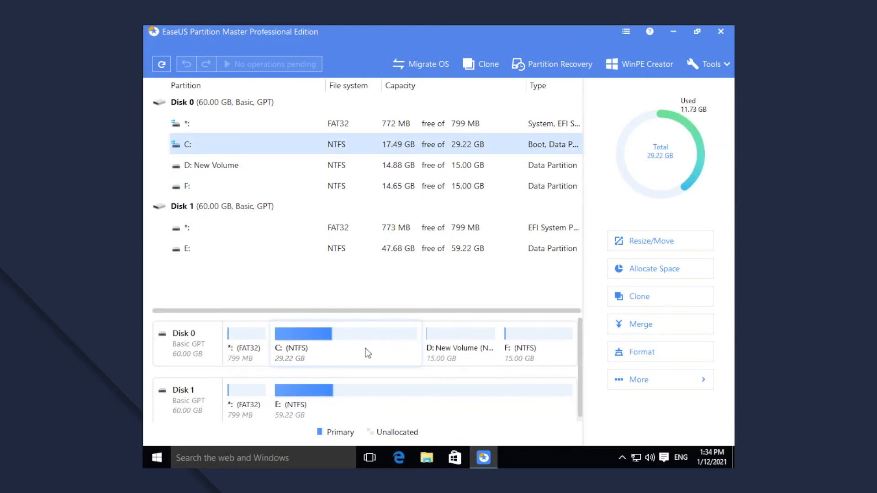
mouse_move(442, 147)
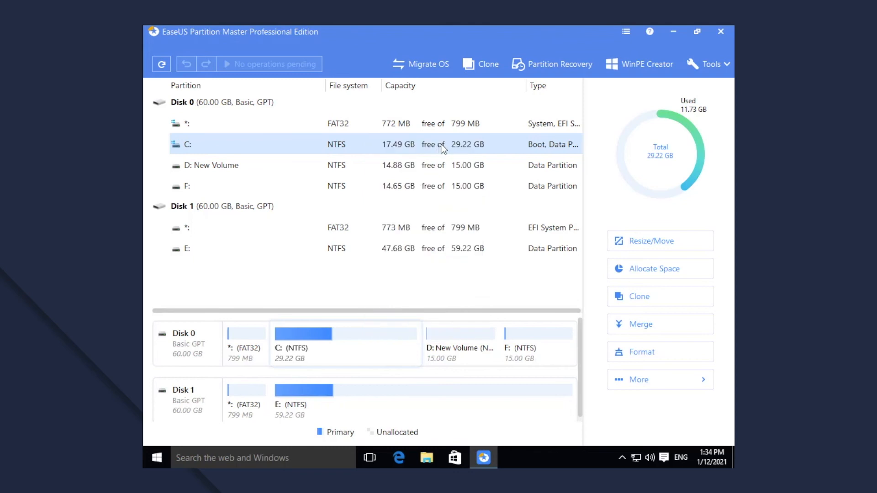
left_click(658, 240)
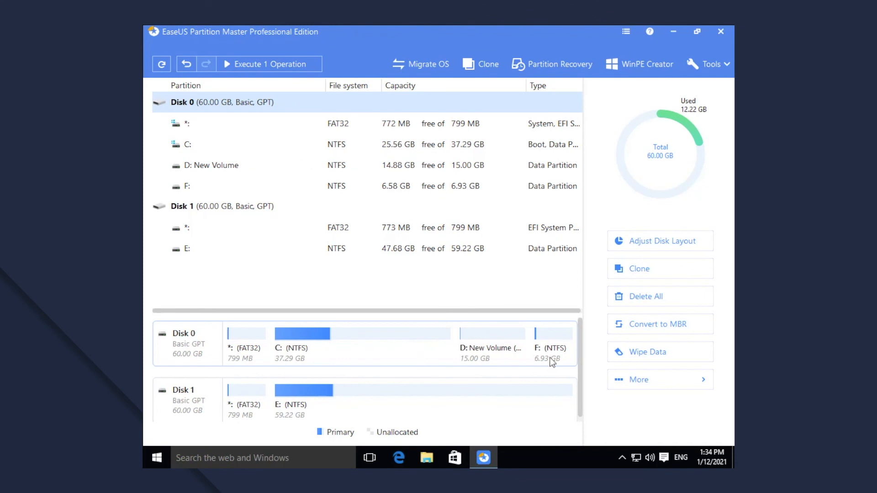
- Check the shrunken F: partition, then review the queued Smart Resize of F:, D:, and C:
left_click(552, 358)
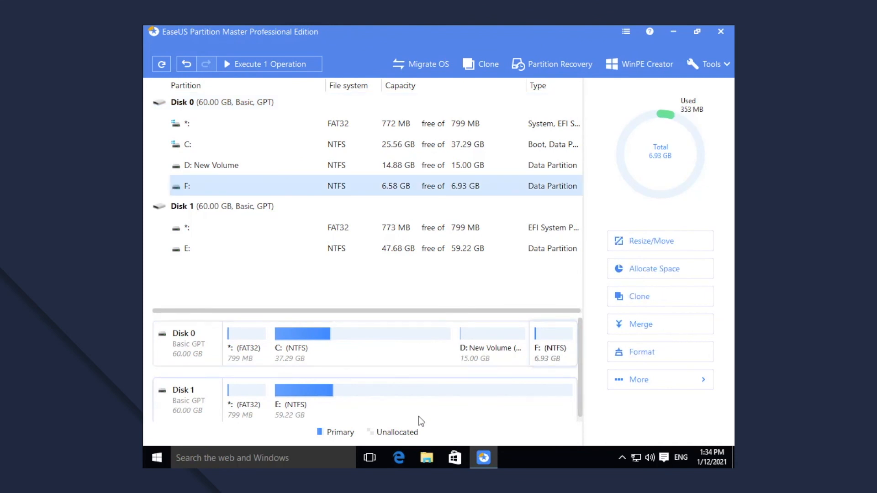
left_click(268, 63)
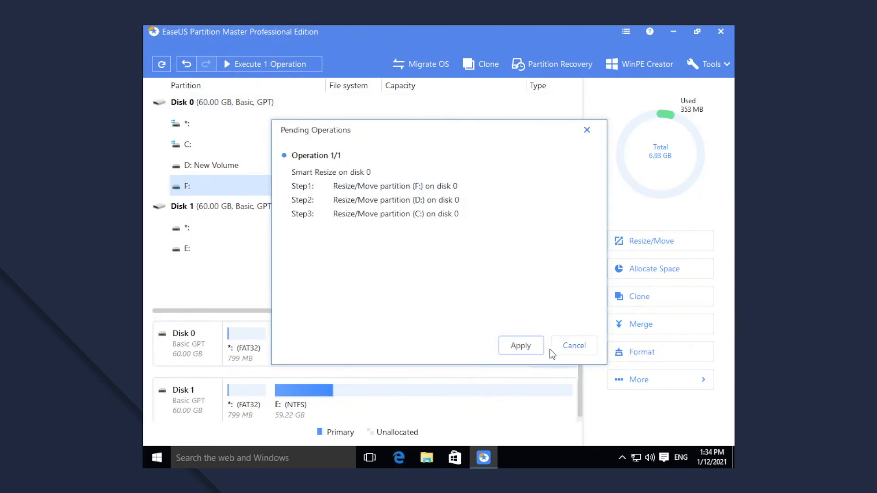